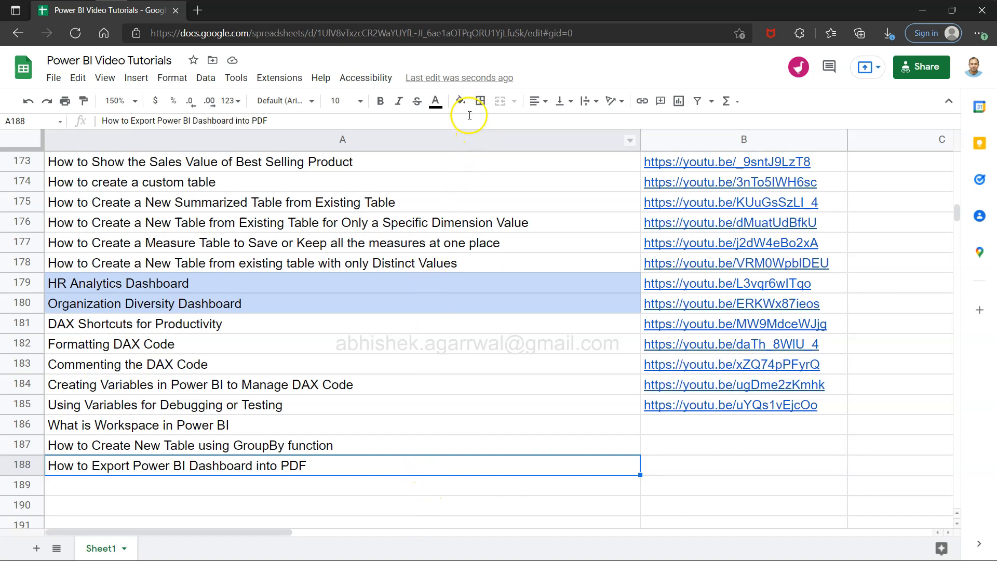
# - Fill the 'How to Export Power BI Dashboard into PDF' cell with a yellow background
pyautogui.click(460, 101)
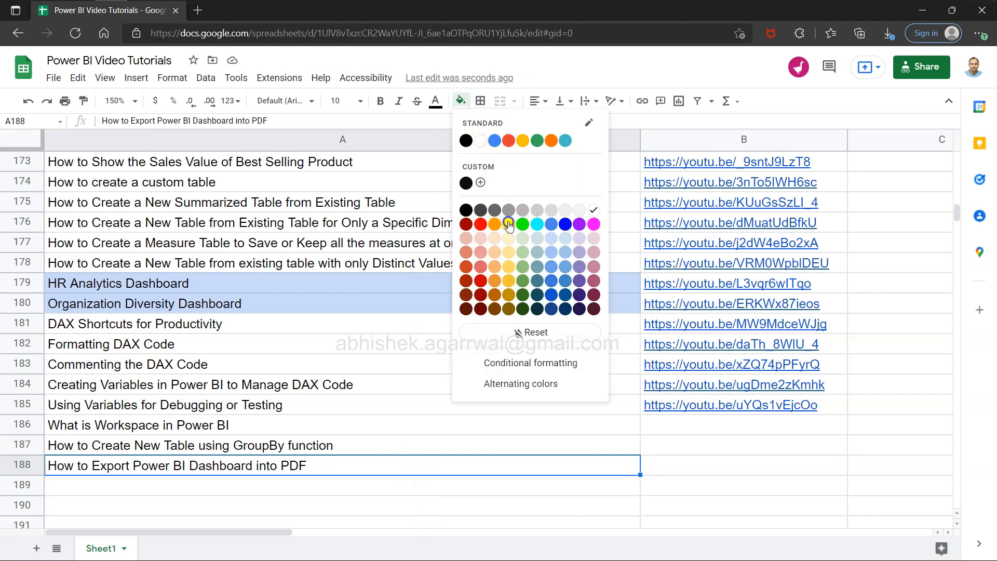
pyautogui.click(509, 225)
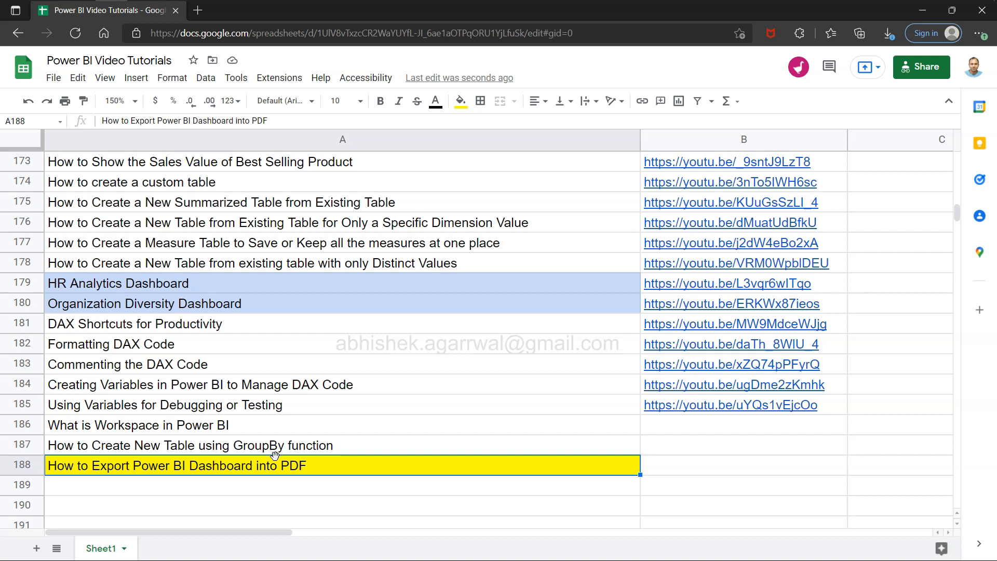
pyautogui.click(222, 468)
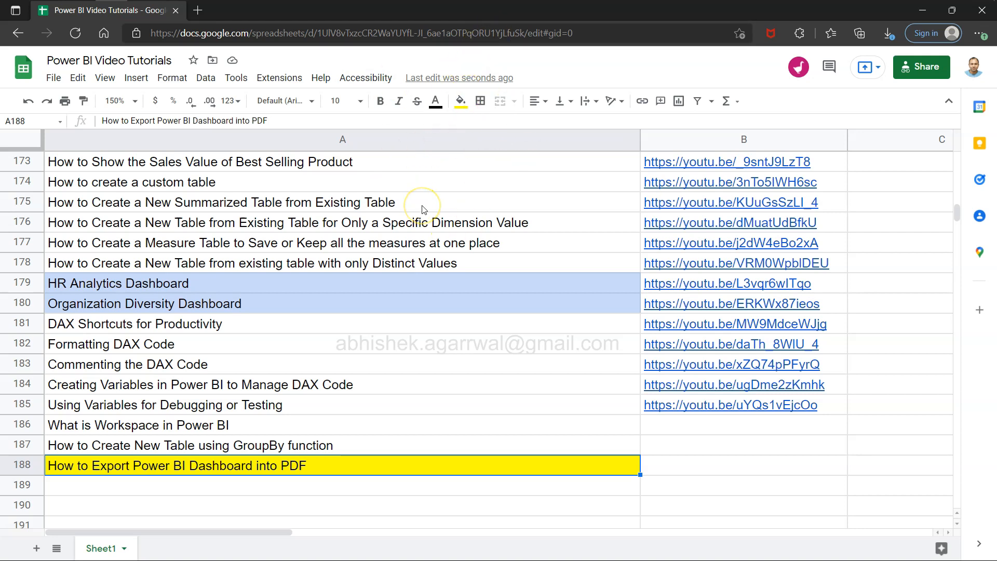
pyautogui.moveTo(322, 243)
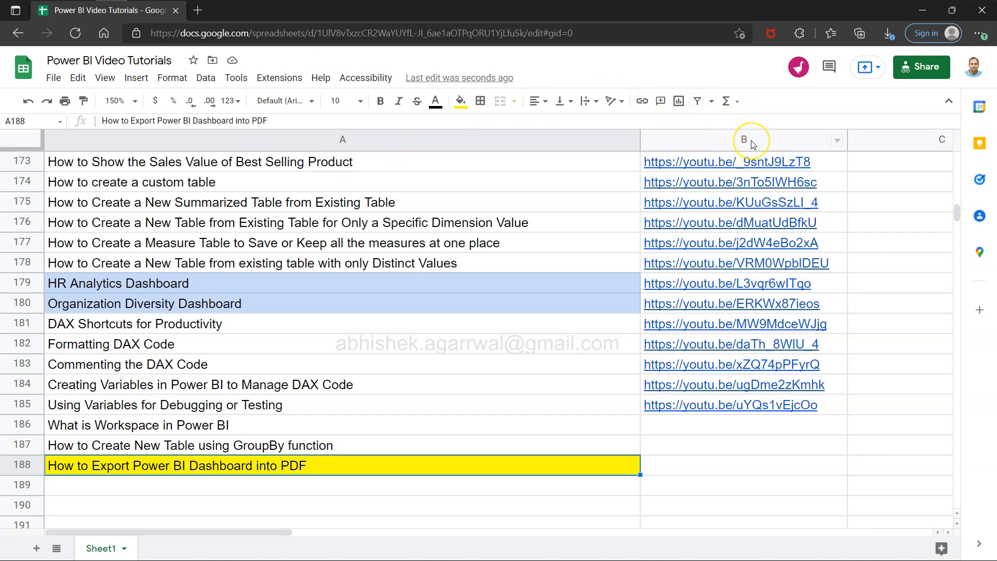
pyautogui.moveTo(752, 143)
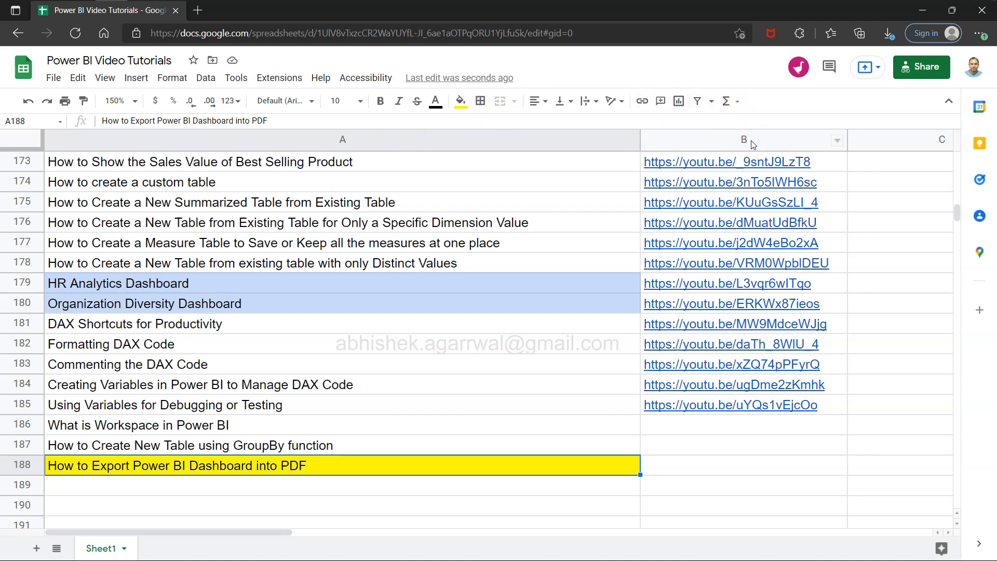
pyautogui.moveTo(569, 328)
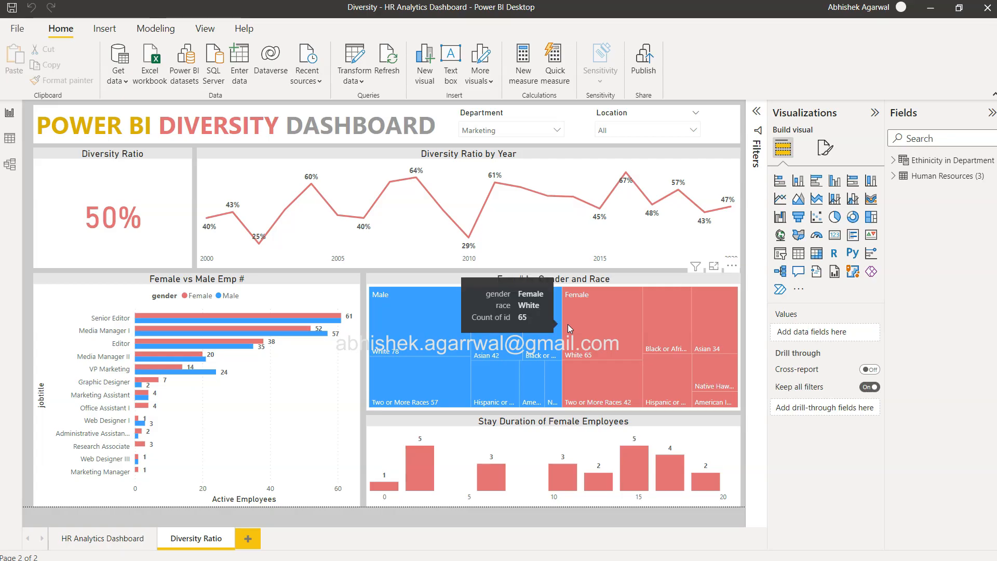
pyautogui.moveTo(367, 217)
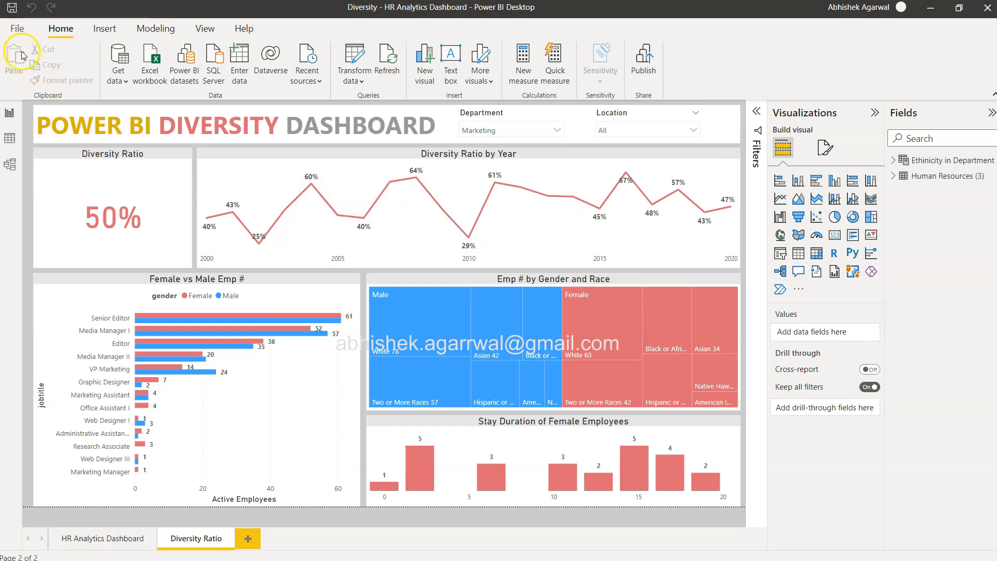
# - Show the File menu with its list of recent Power BI reports
pyautogui.click(19, 29)
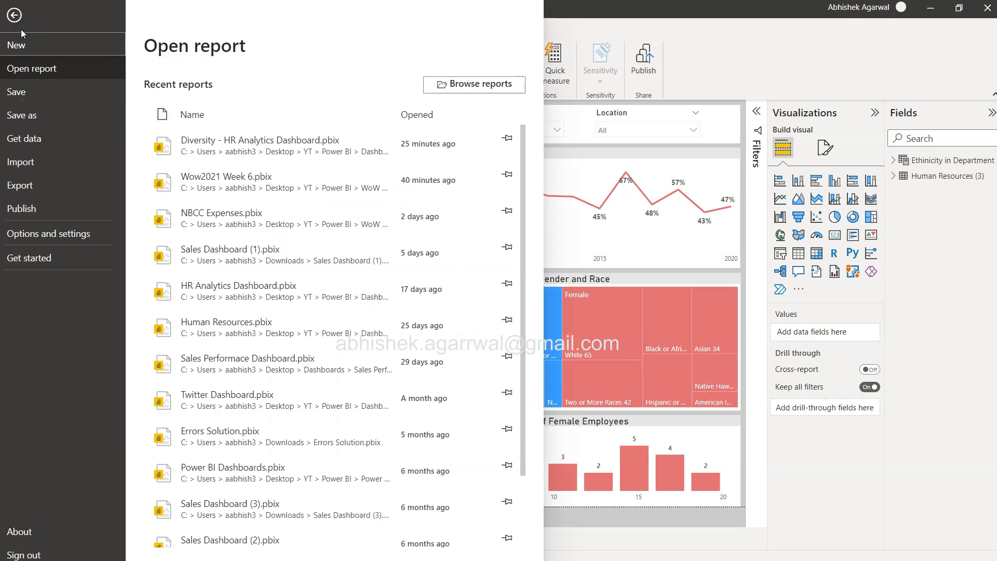
pyautogui.moveTo(48, 210)
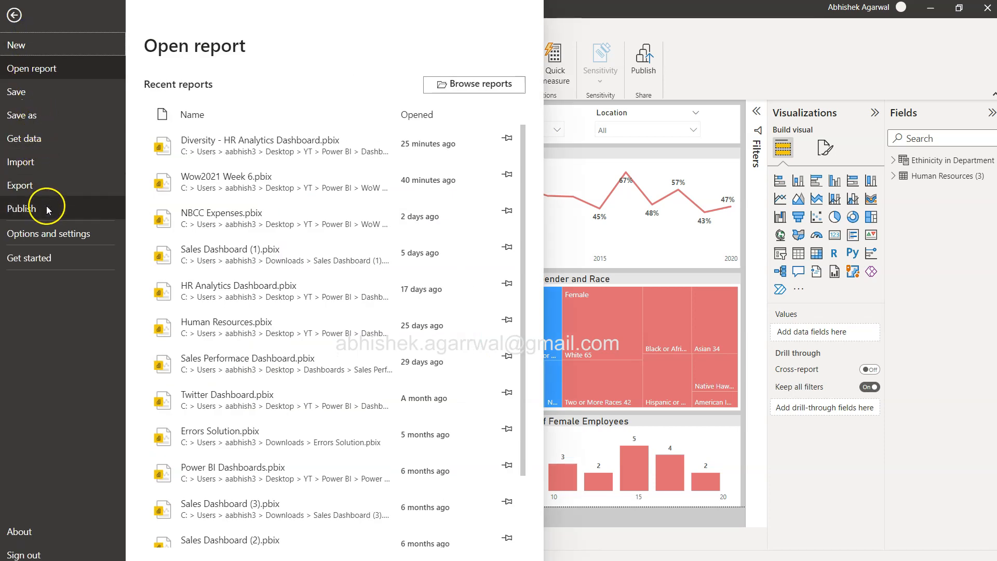
pyautogui.moveTo(54, 185)
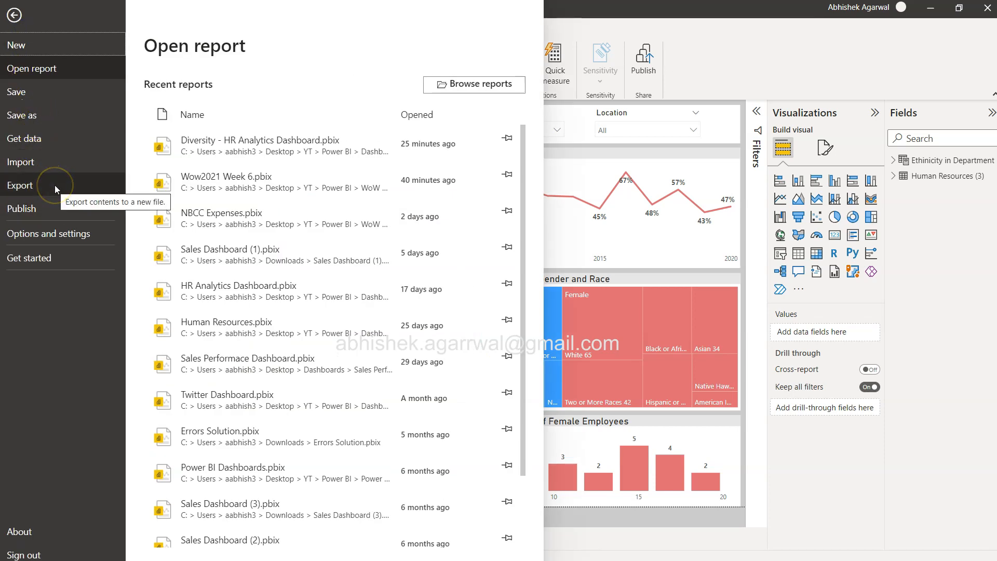
# - Export the HR Analytics report to PDF via Export > Export to PDF
pyautogui.click(20, 185)
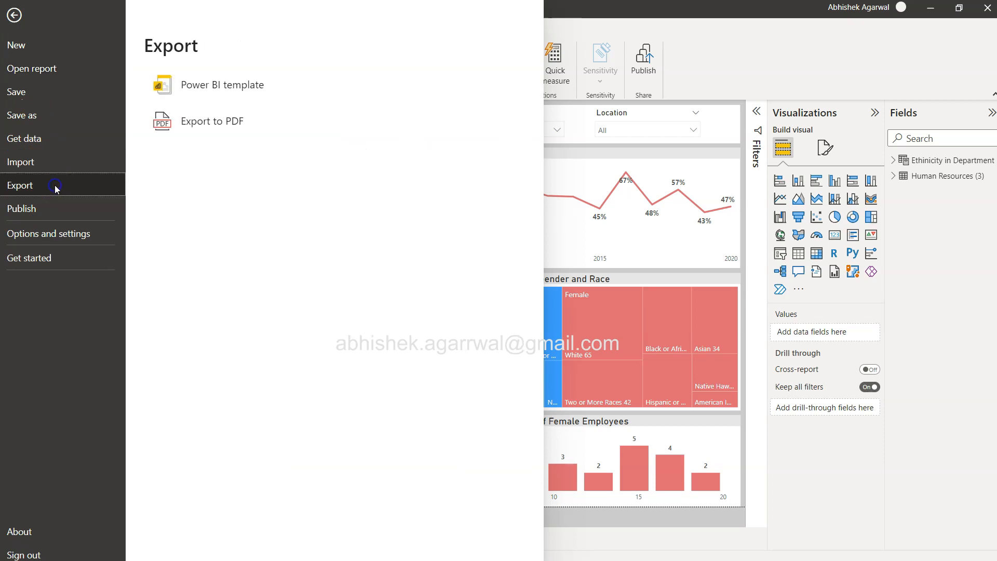
pyautogui.moveTo(221, 98)
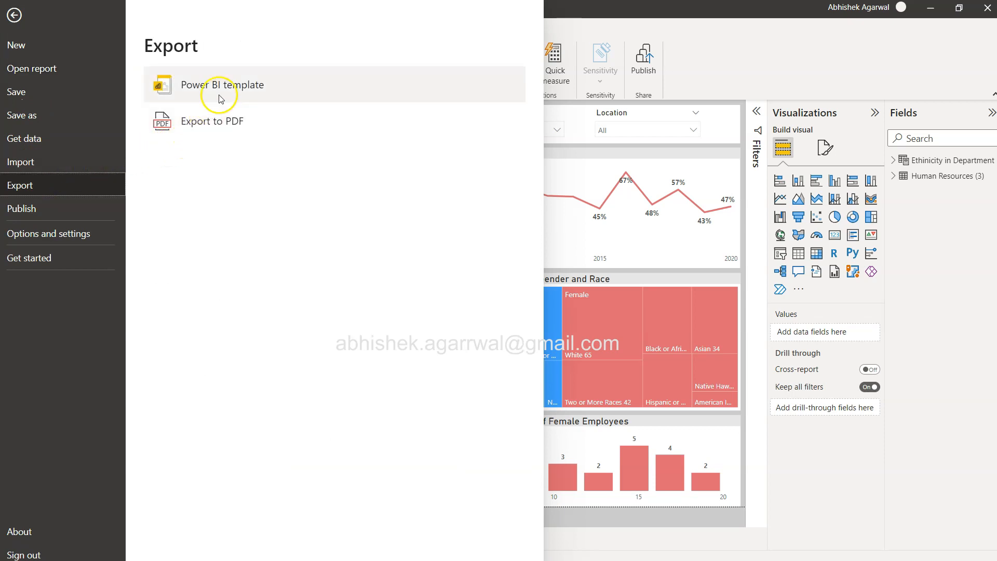
pyautogui.moveTo(214, 91)
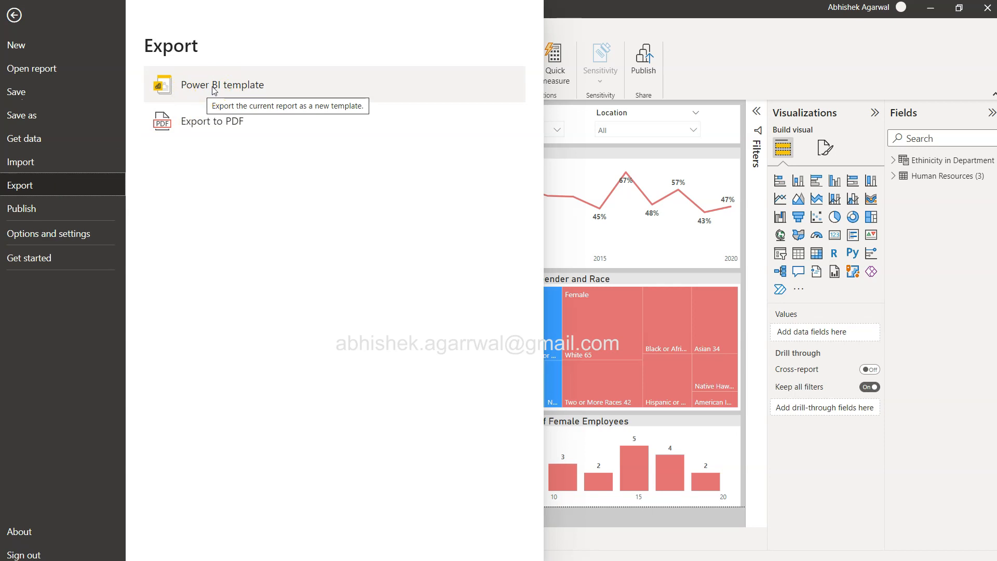
pyautogui.moveTo(217, 127)
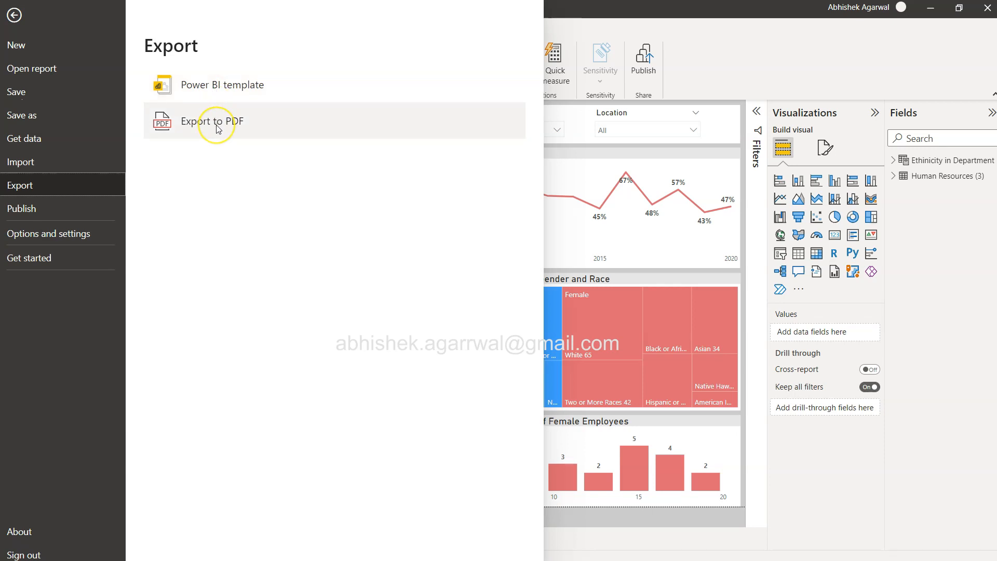
pyautogui.moveTo(217, 127)
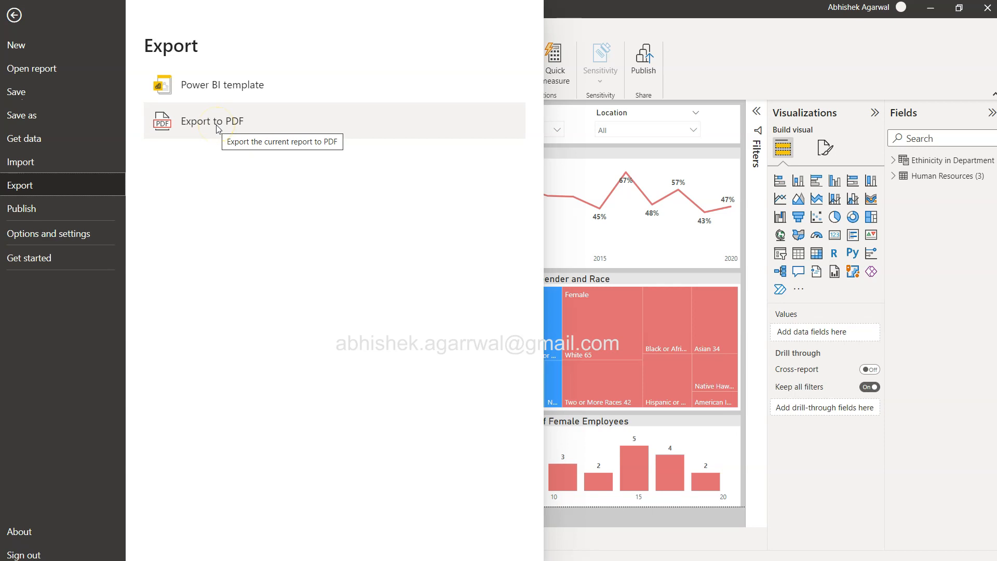
pyautogui.click(212, 120)
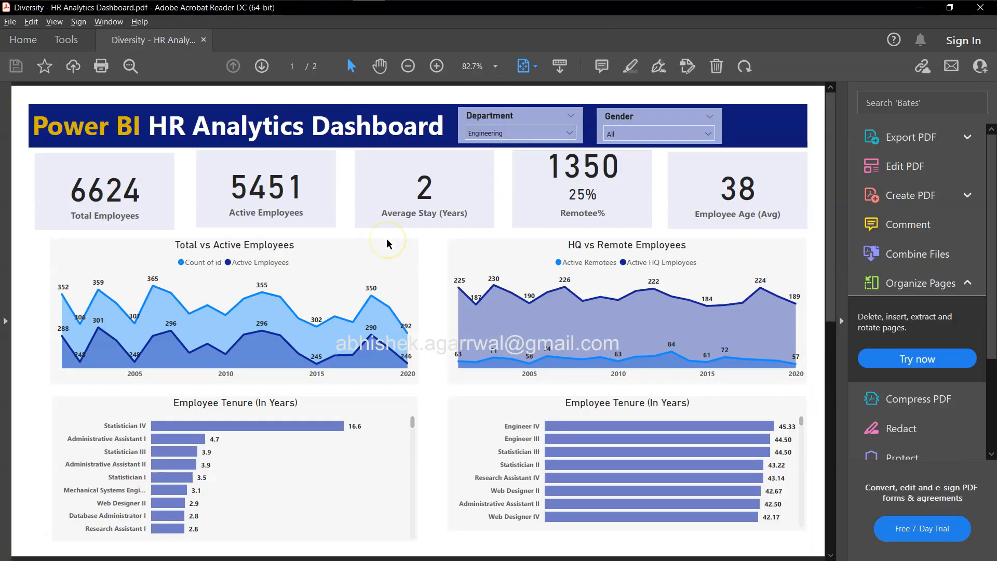
pyautogui.moveTo(442, 246)
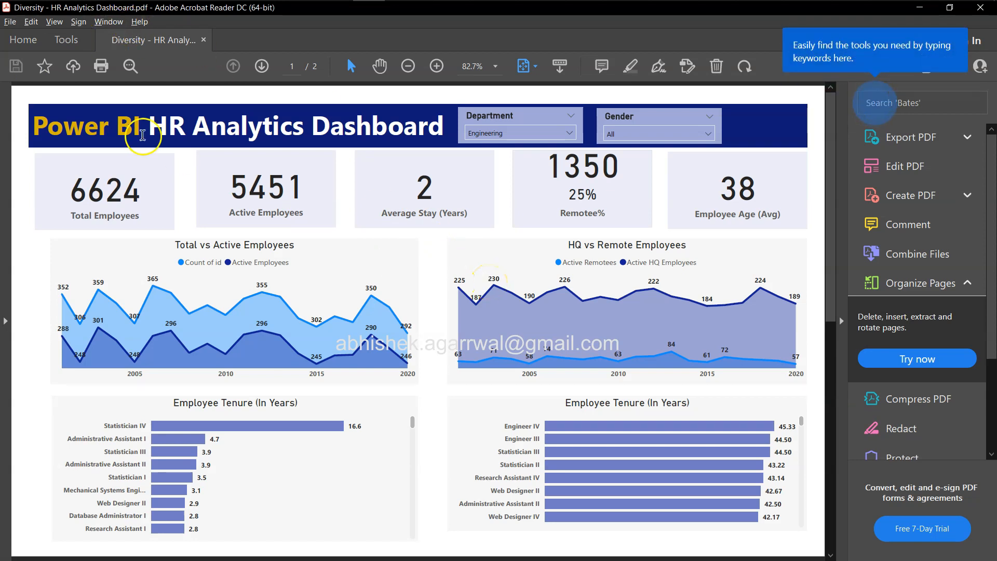
# - Page between the HR Analytics and Diversity Dashboard PDF pages, ending on page 2
pyautogui.click(262, 66)
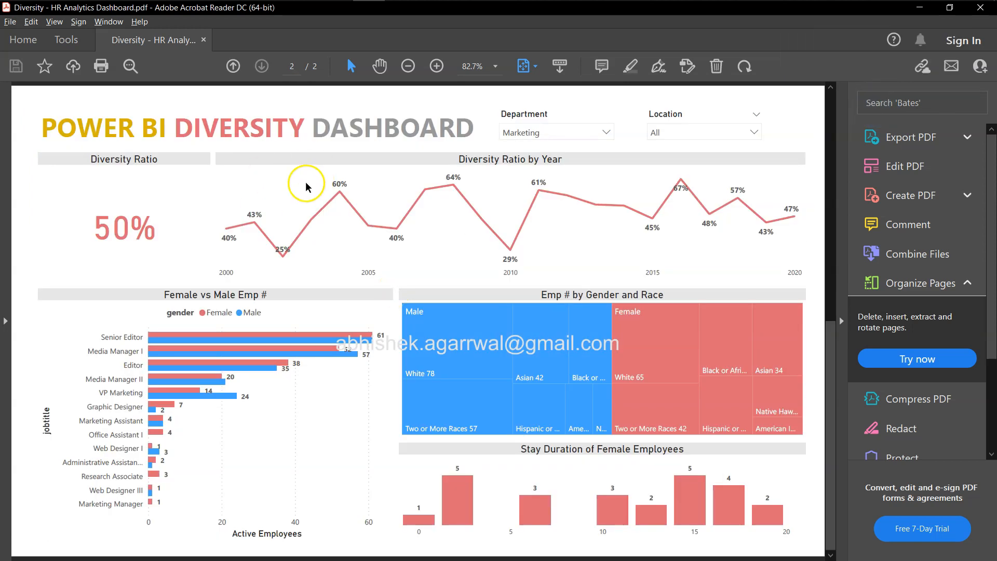
pyautogui.click(232, 67)
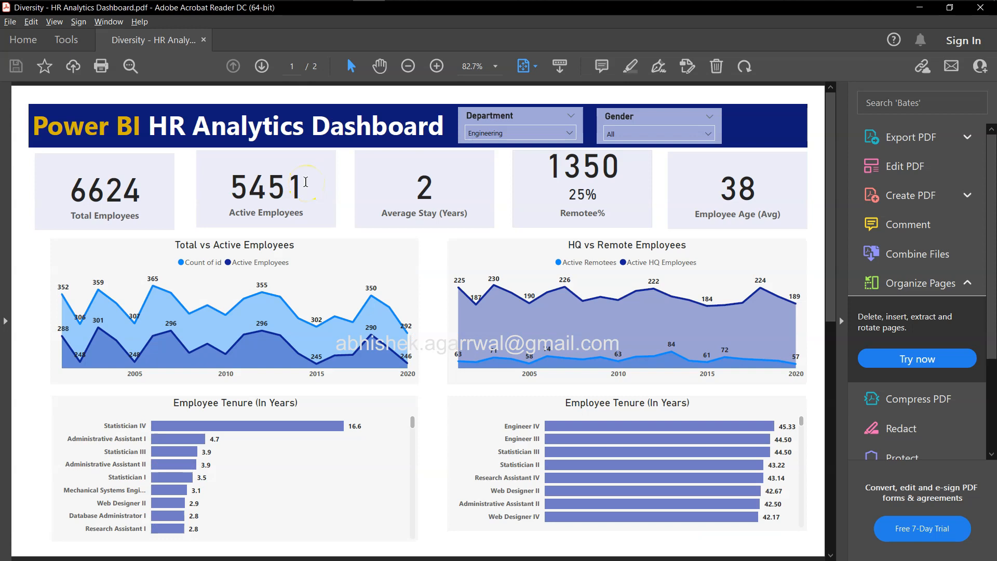
pyautogui.click(262, 67)
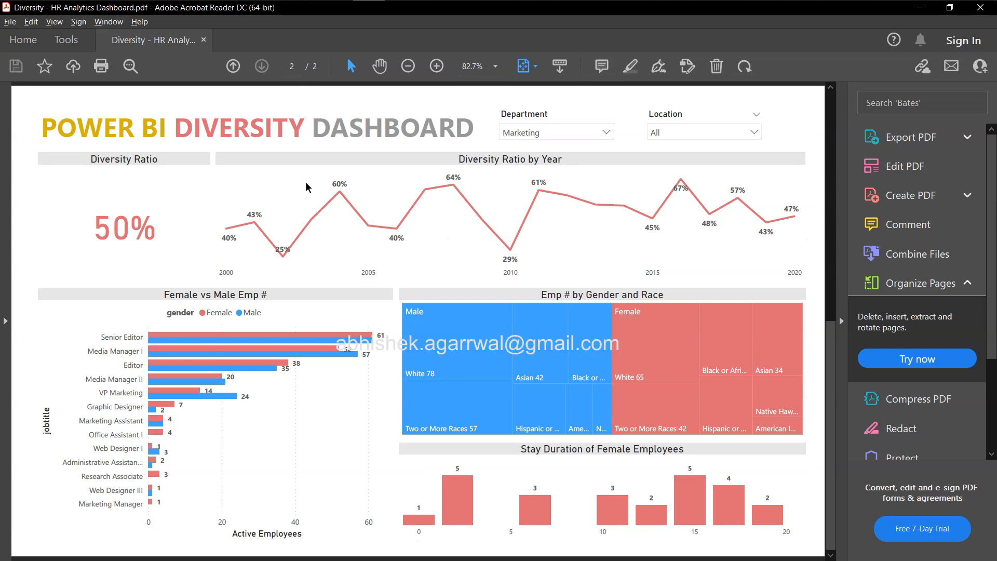